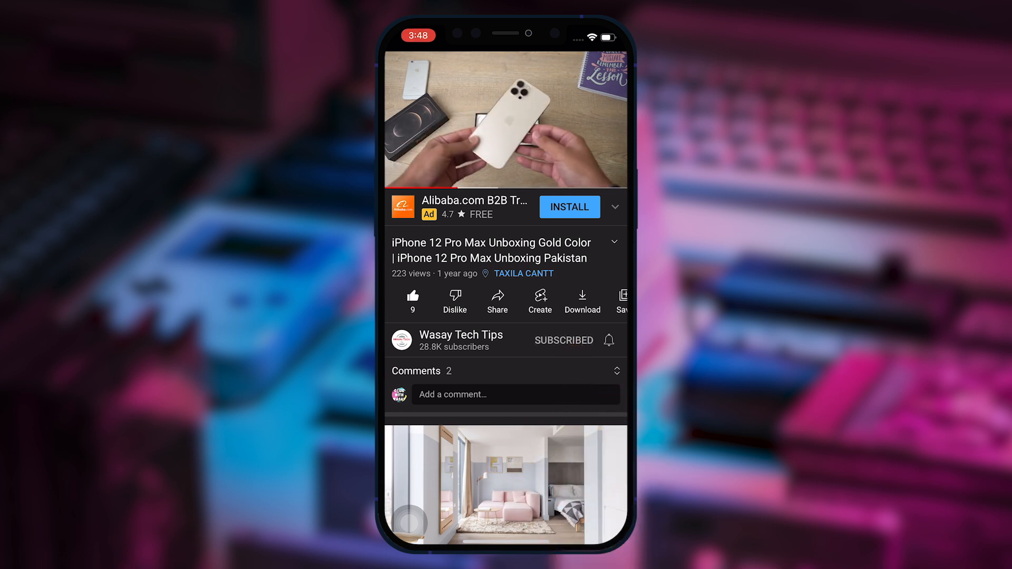
# Let the YouTube intro play through until the Mac desktop appears.
pyautogui.click(608, 340)
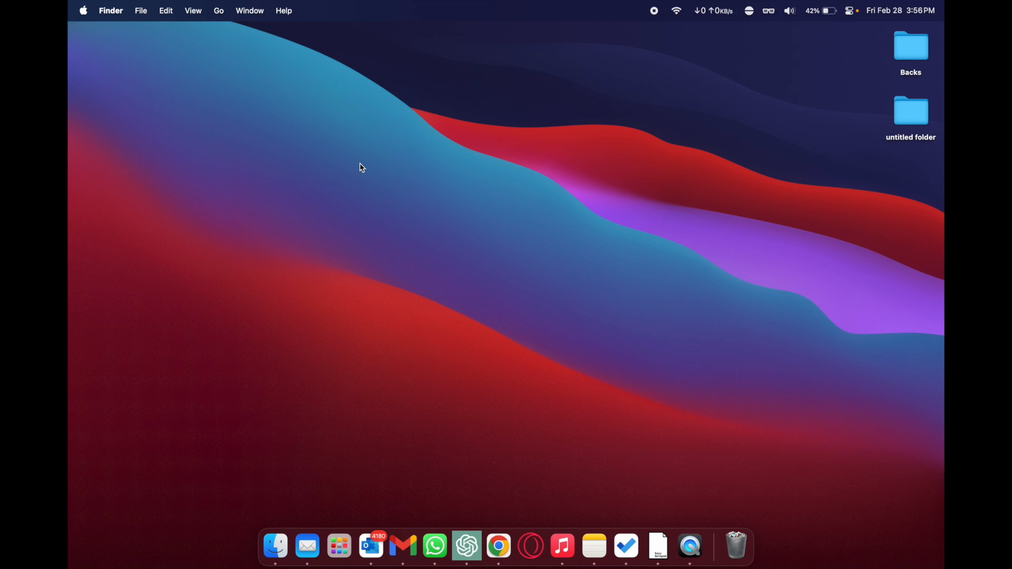
pyautogui.rightClick(361, 167)
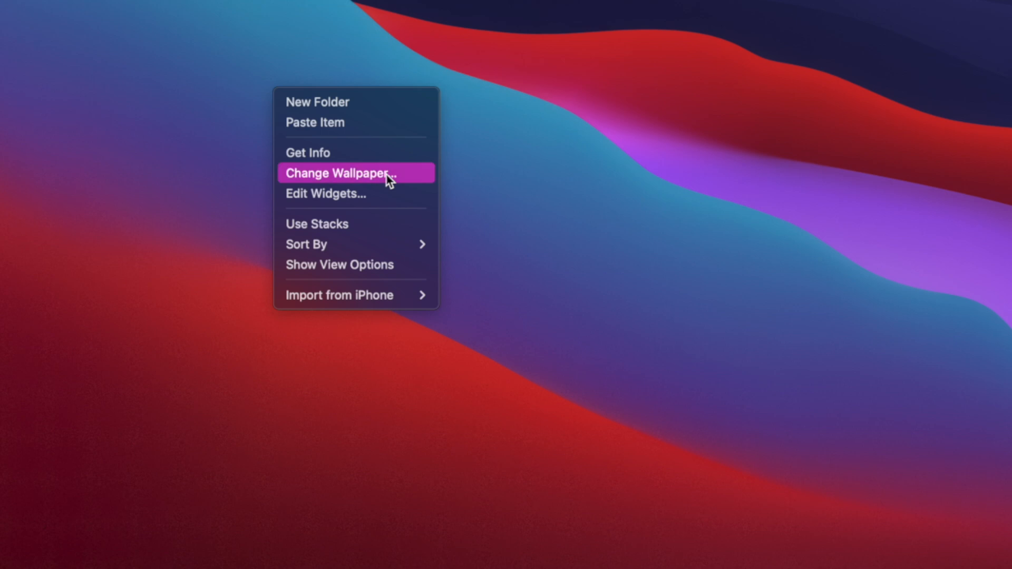
pyautogui.click(337, 173)
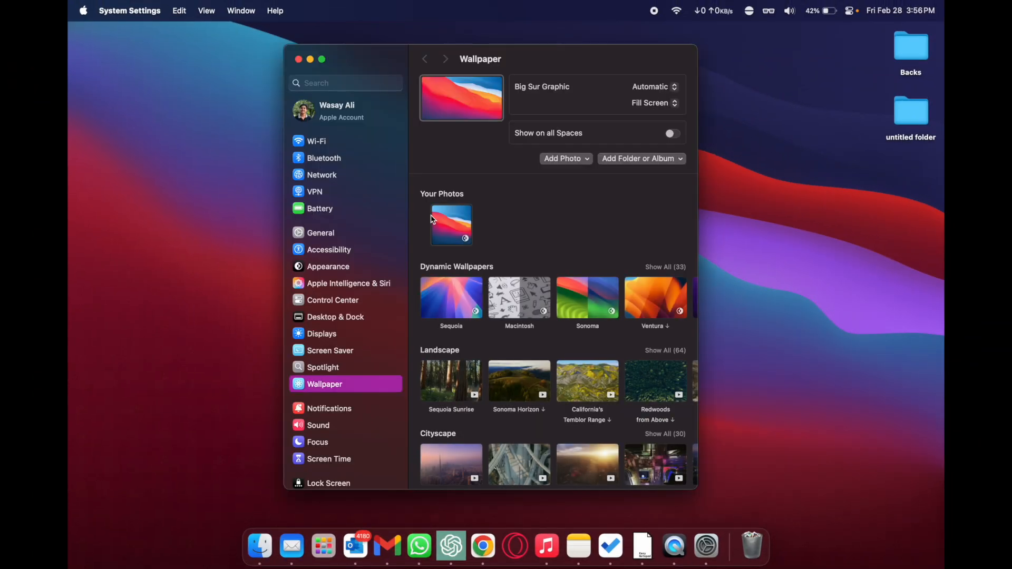
pyautogui.click(298, 59)
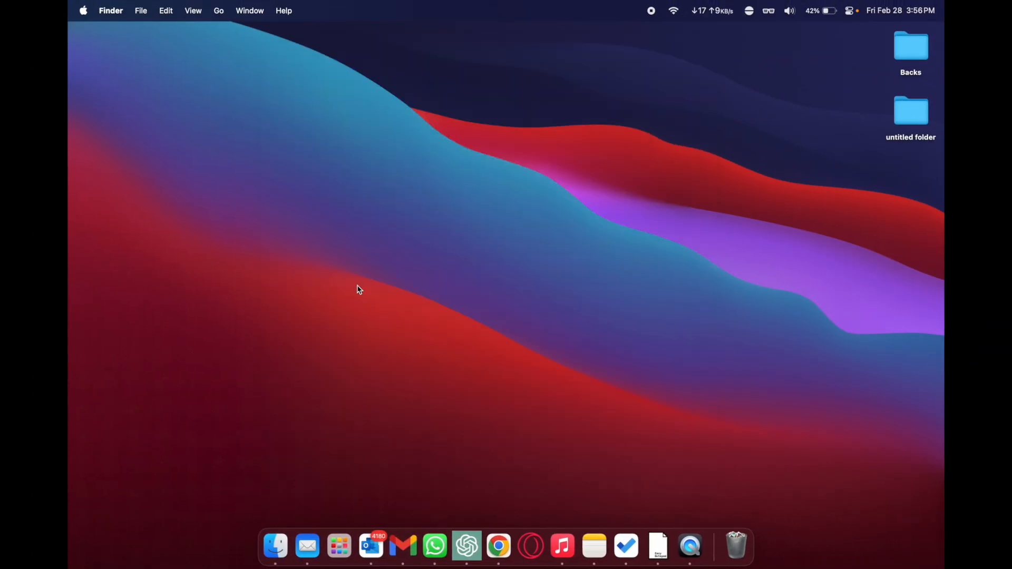
pyautogui.click(340, 546)
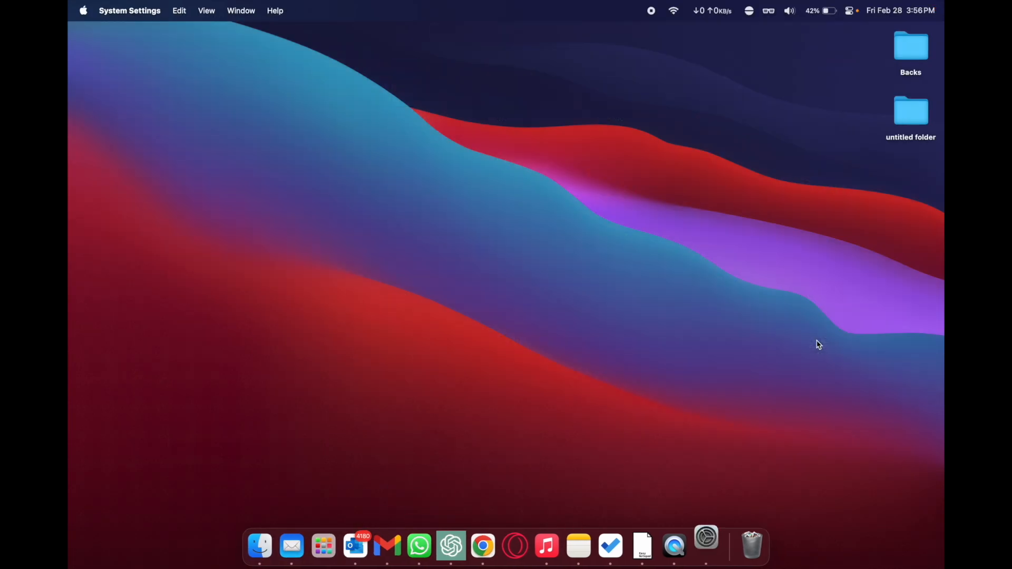
# Bring up the Wallpaper pane from the System Settings sidebar.
pyautogui.click(705, 547)
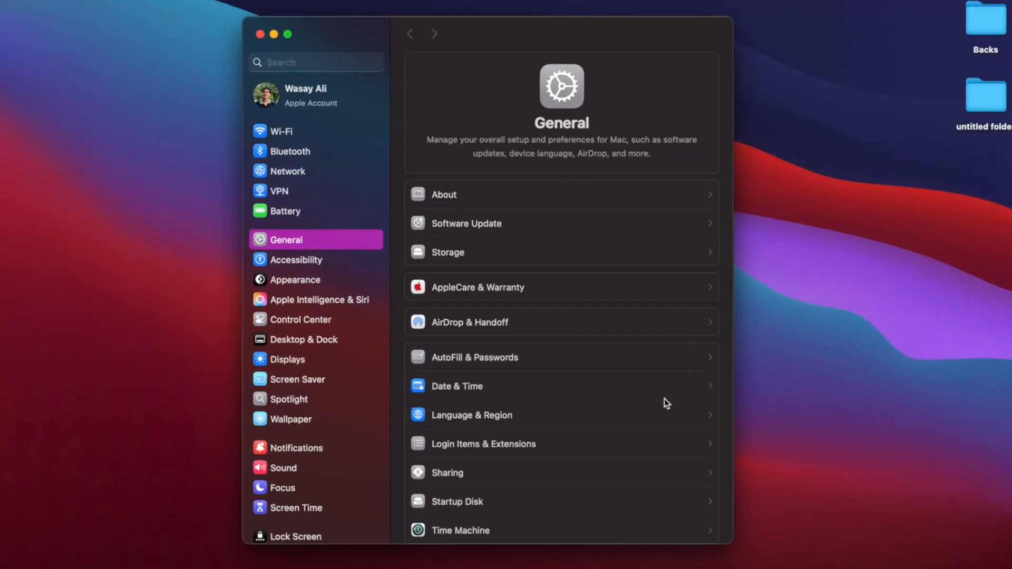
pyautogui.click(290, 418)
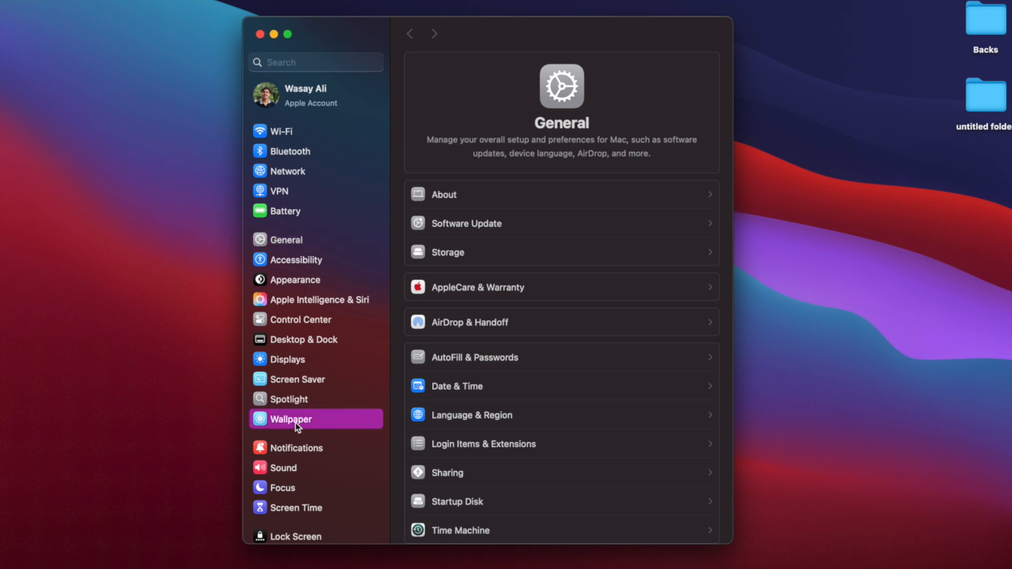
pyautogui.click(291, 418)
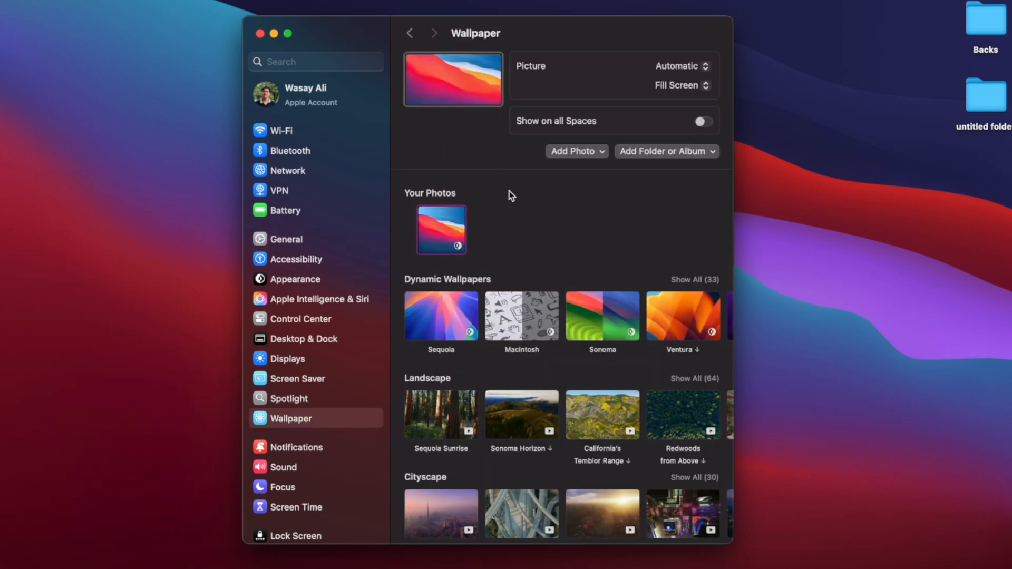
# Make Sequoia Sunrise from the Landscape collection the desktop wallpaper.
pyautogui.scroll(-3)
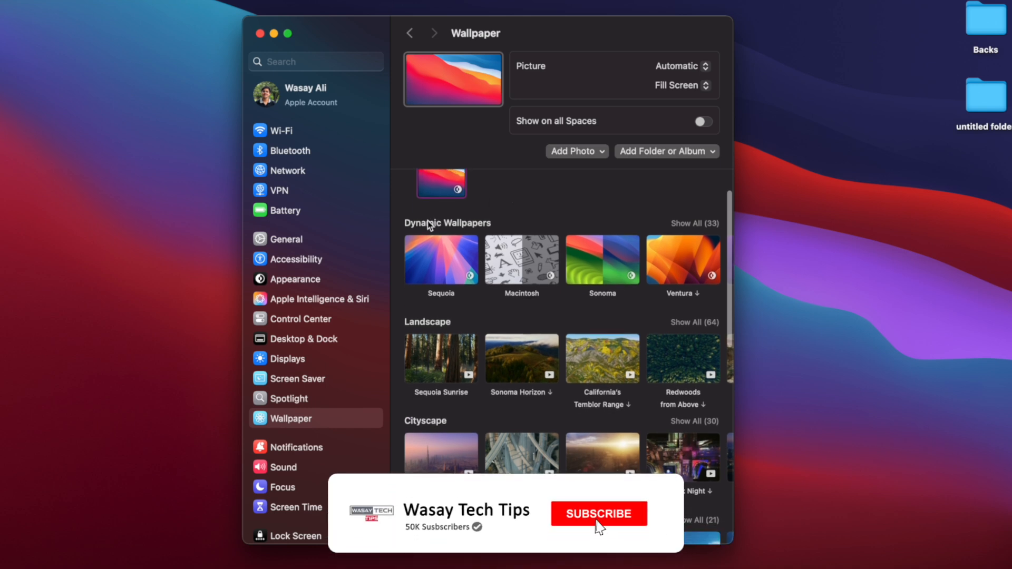
pyautogui.click(598, 514)
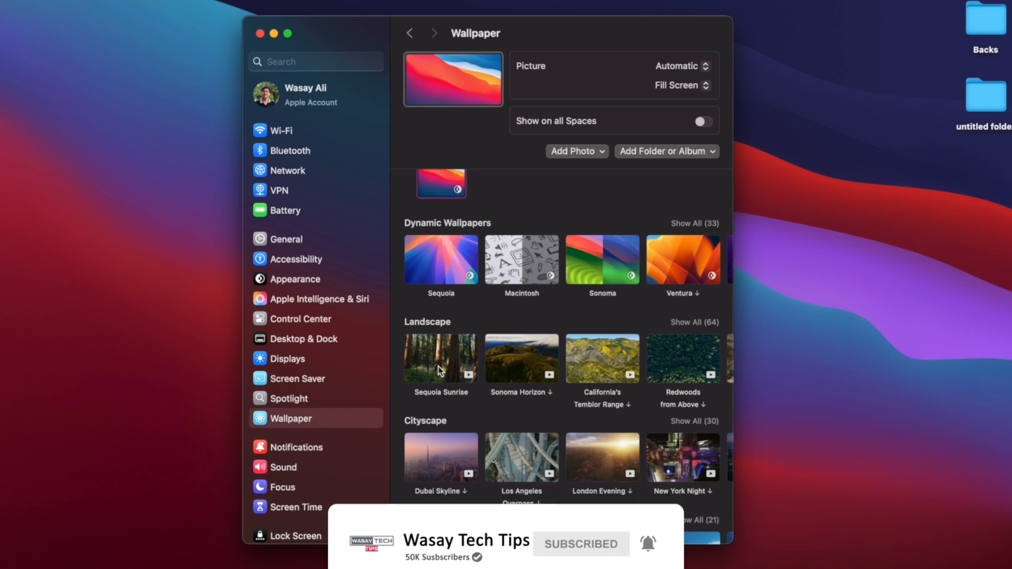
pyautogui.click(441, 359)
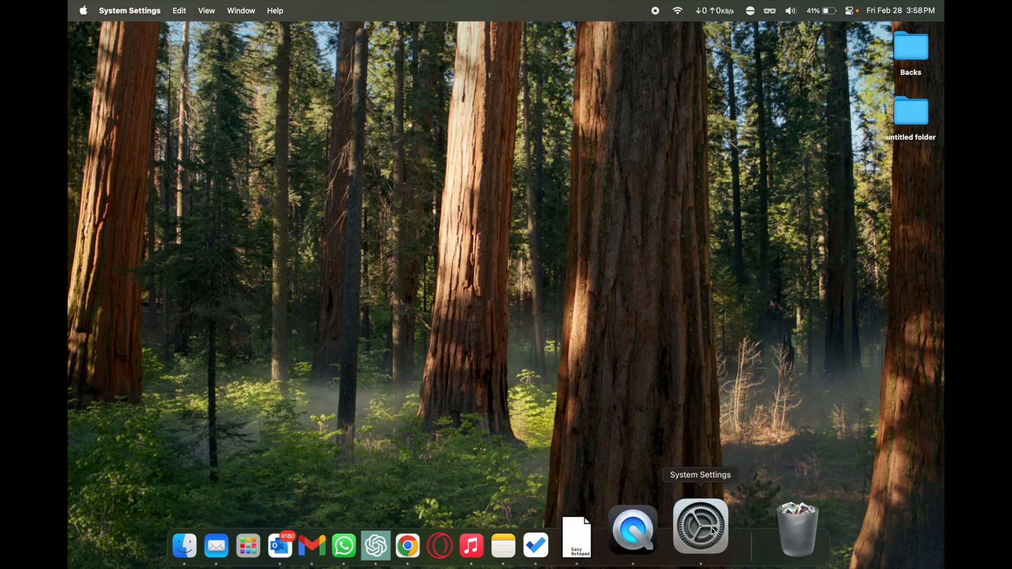
# Bring the Wallpaper settings page back up in System Settings.
pyautogui.click(701, 526)
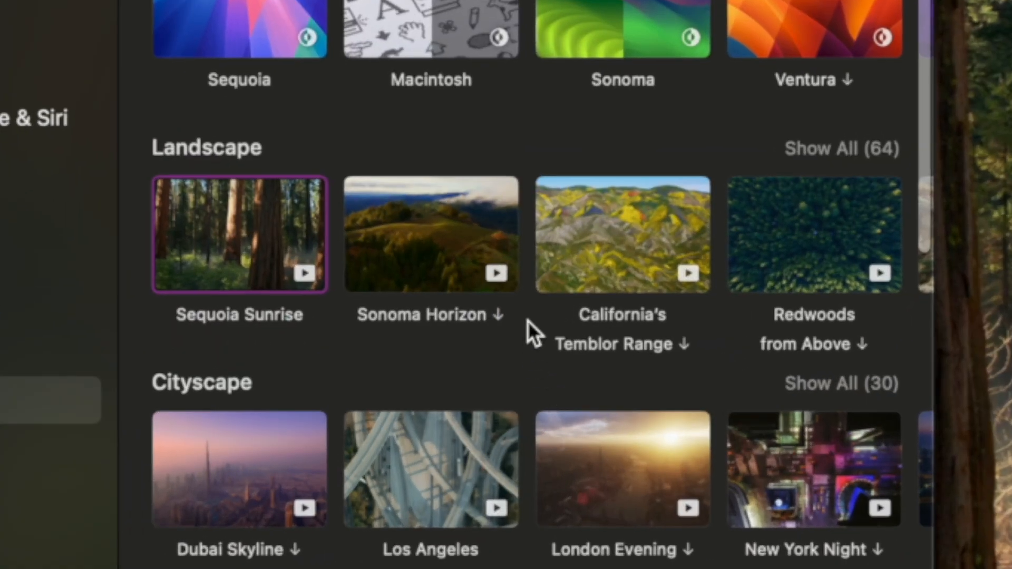
pyautogui.moveTo(569, 358)
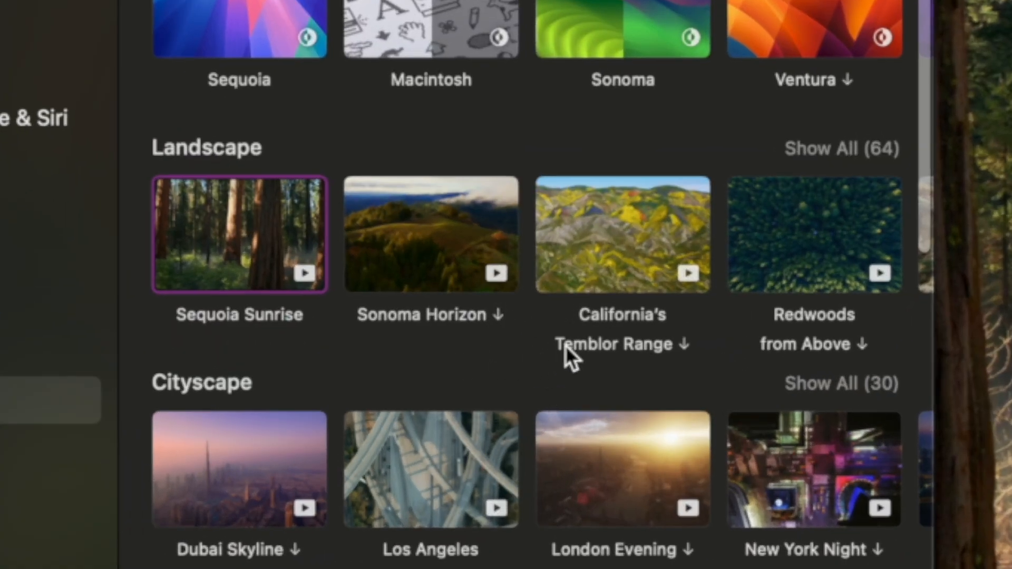
pyautogui.moveTo(481, 359)
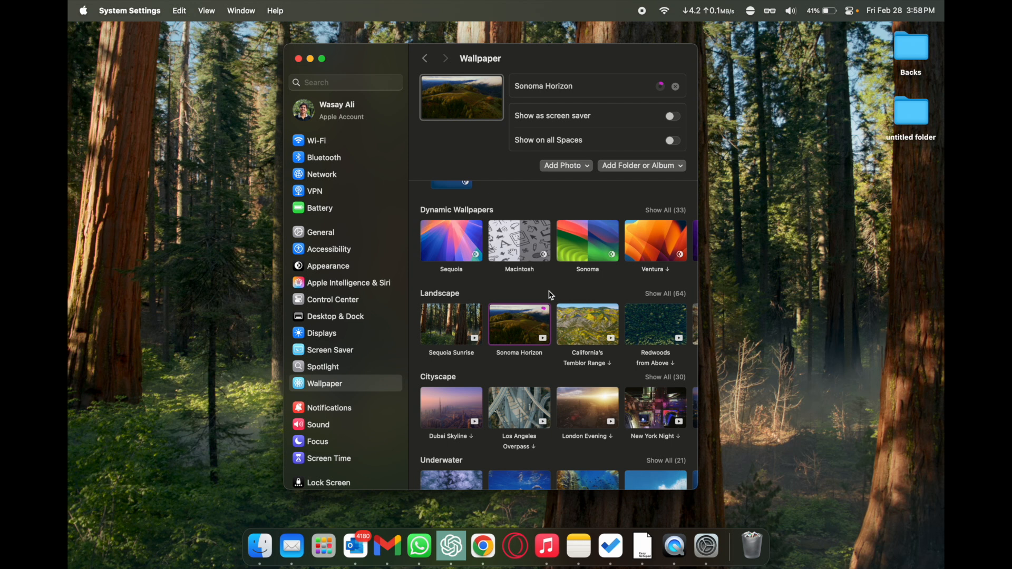
pyautogui.moveTo(548, 316)
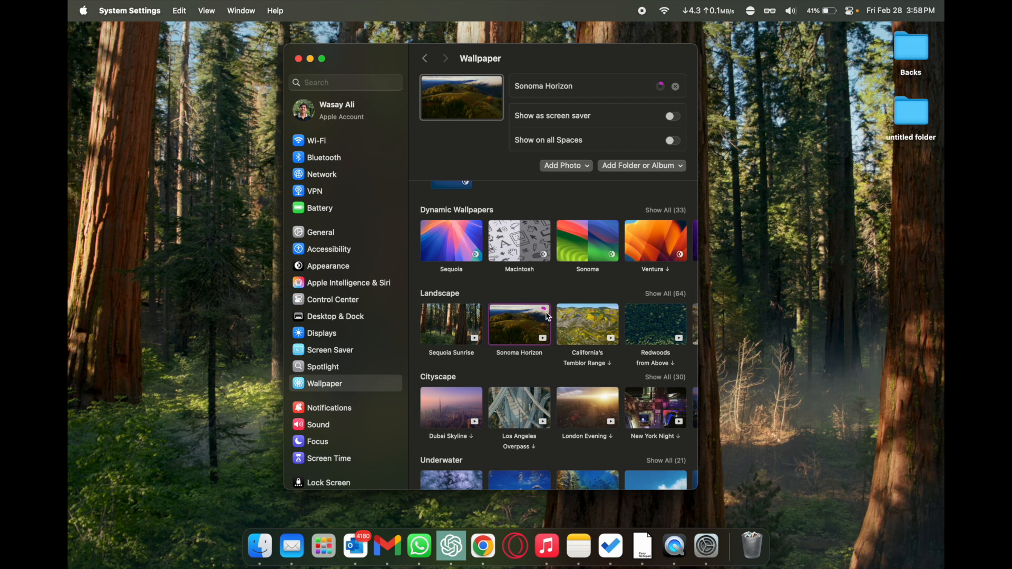
pyautogui.moveTo(553, 300)
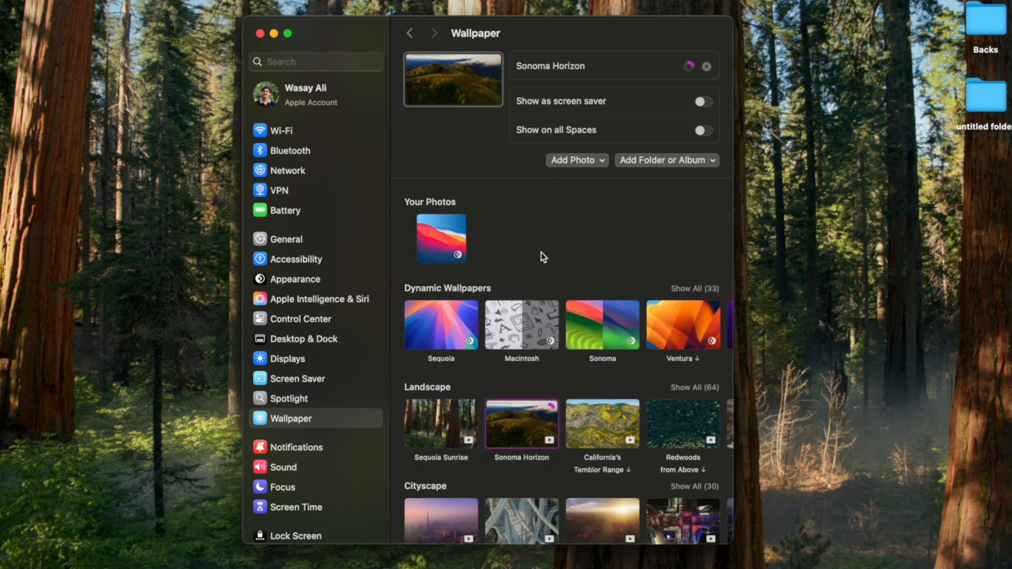
pyautogui.moveTo(546, 251)
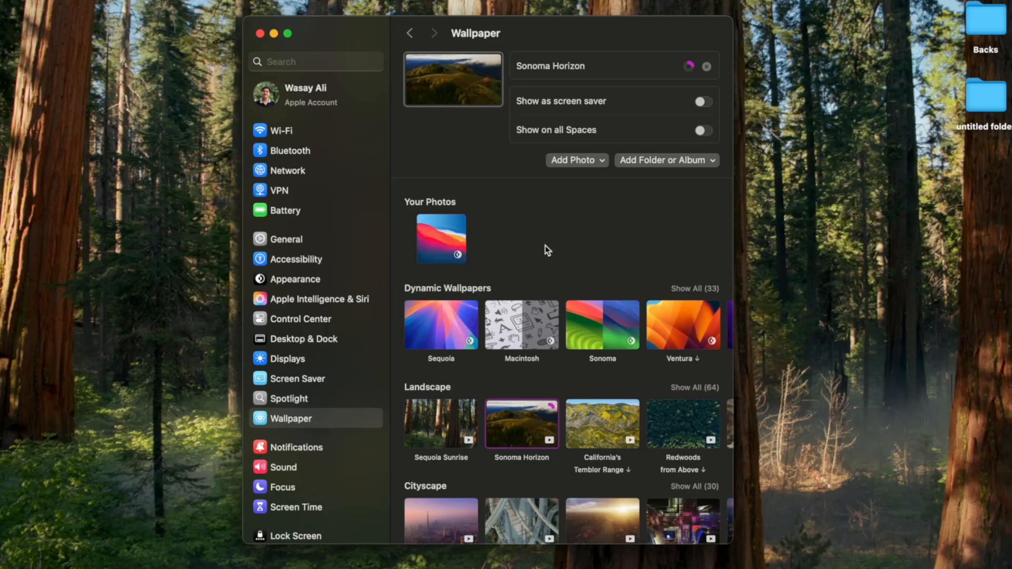
# Set Image 1.jpg from Desktop > Backs as the wallpaper via Add Photo > Choose….
pyautogui.click(574, 160)
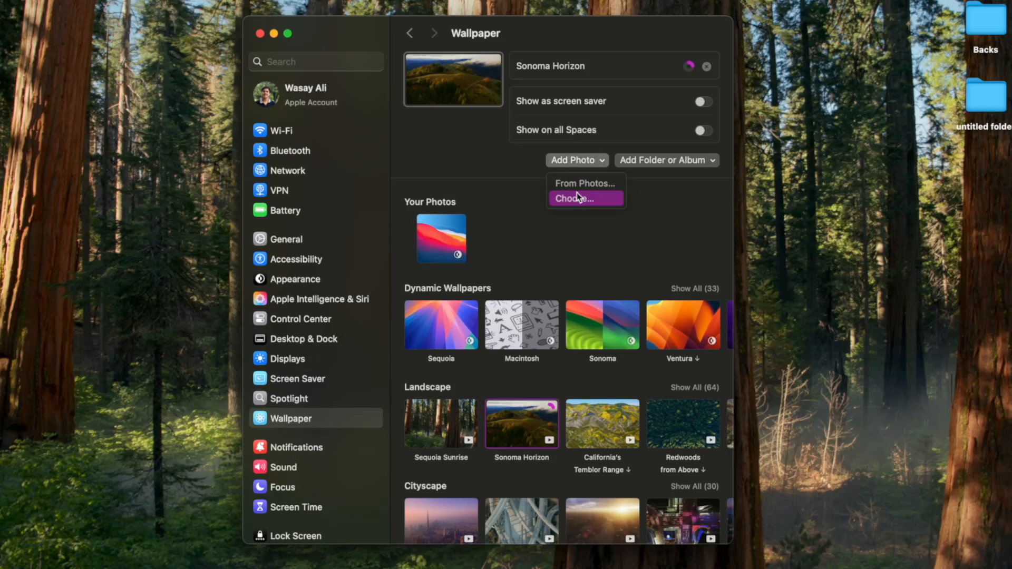
pyautogui.click(574, 198)
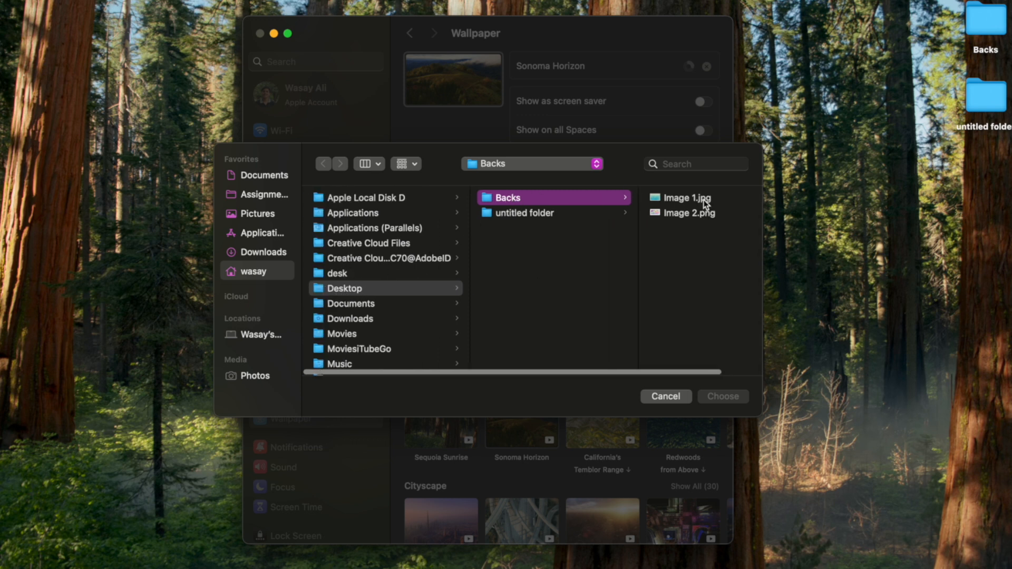
pyautogui.click(665, 397)
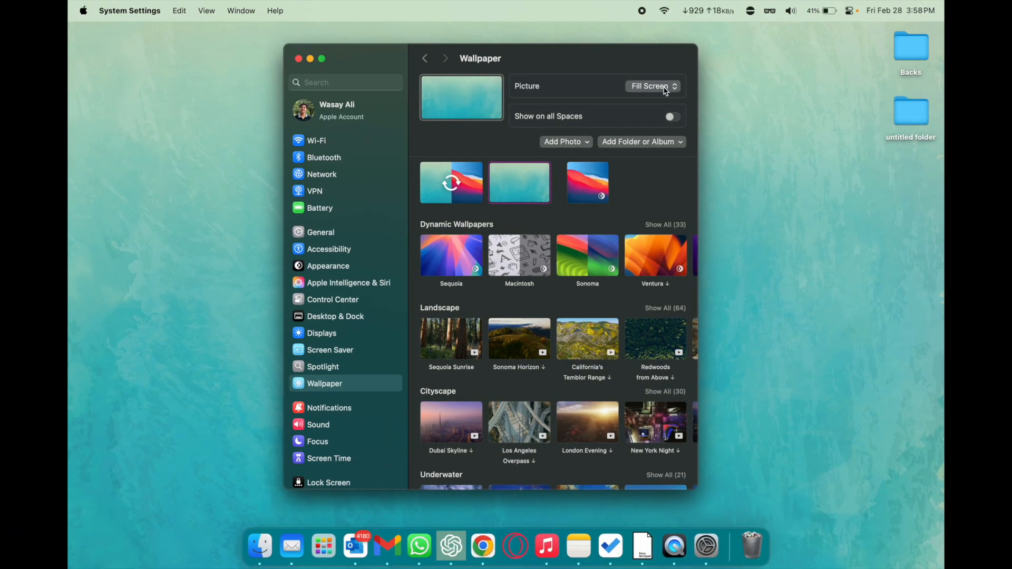
pyautogui.click(651, 86)
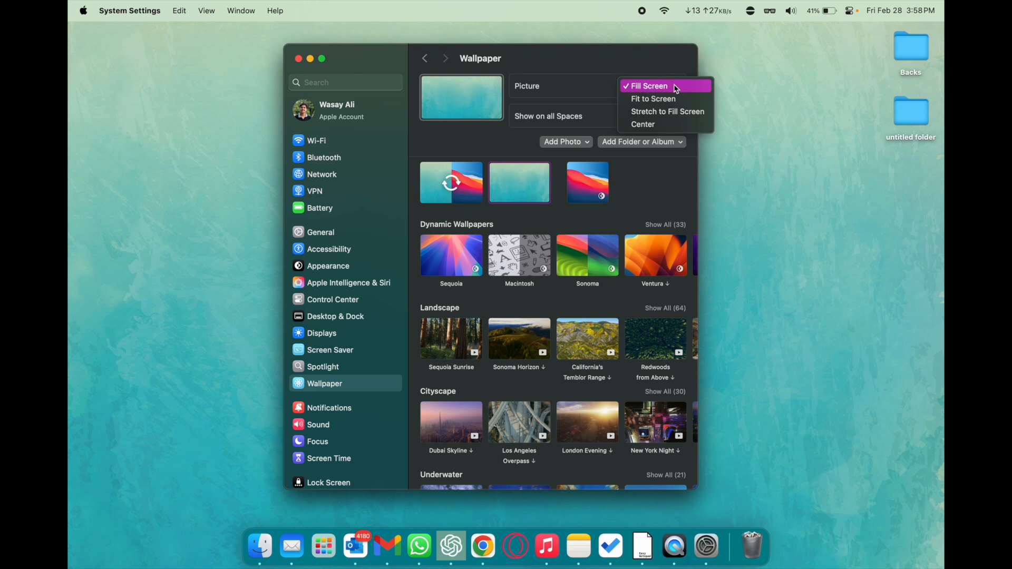
pyautogui.moveTo(588, 82)
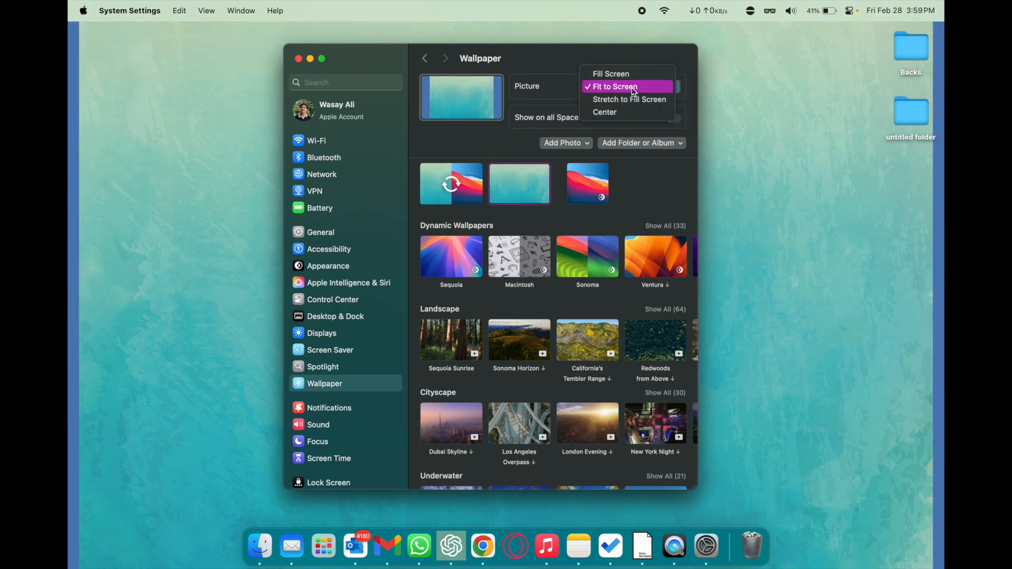
pyautogui.click(609, 73)
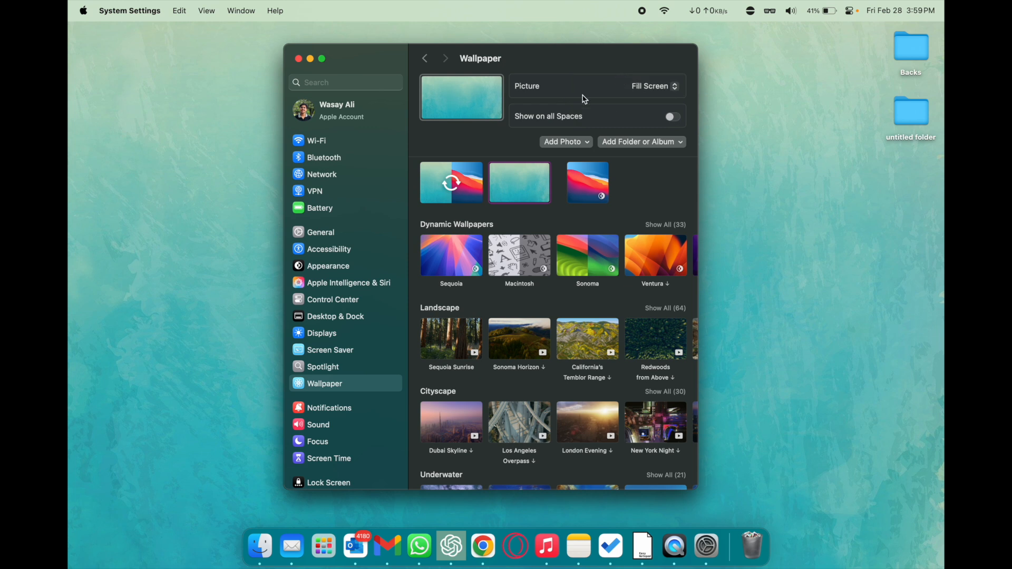
pyautogui.moveTo(765, 252)
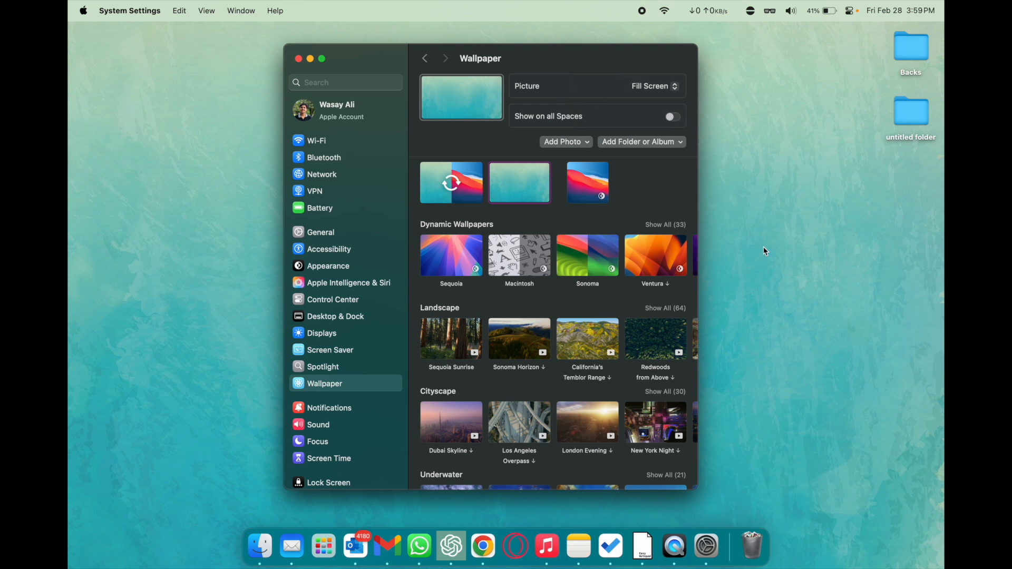
pyautogui.moveTo(582, 195)
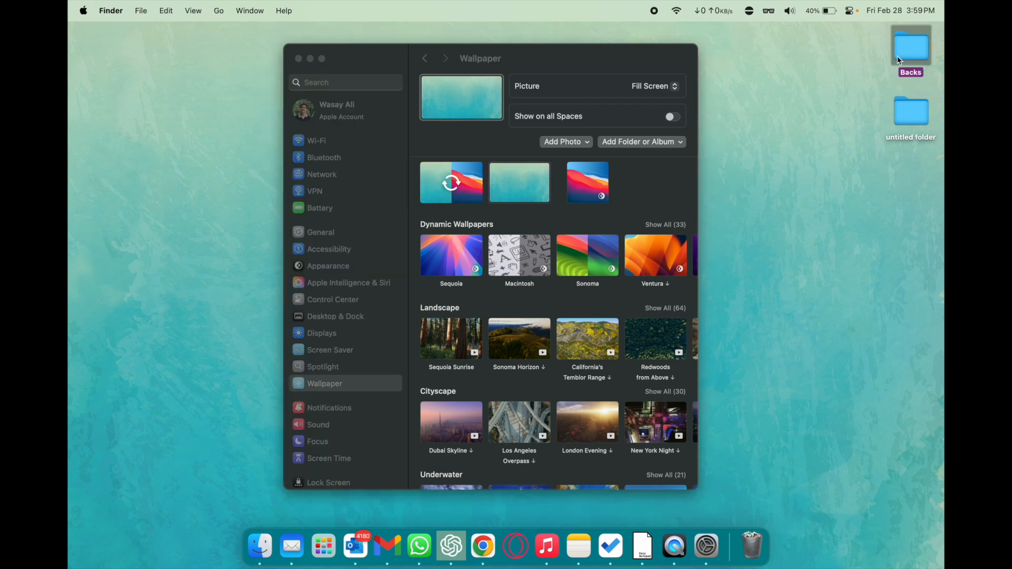
# Add the Backs folder as a wallpaper collection via Add Folder or Album.
pyautogui.doubleClick(910, 45)
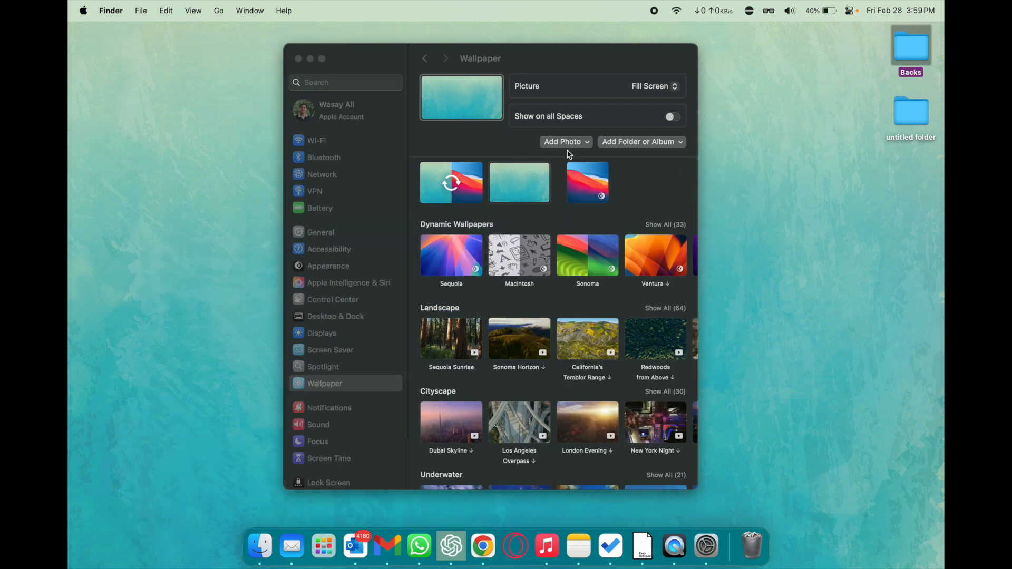
pyautogui.click(640, 141)
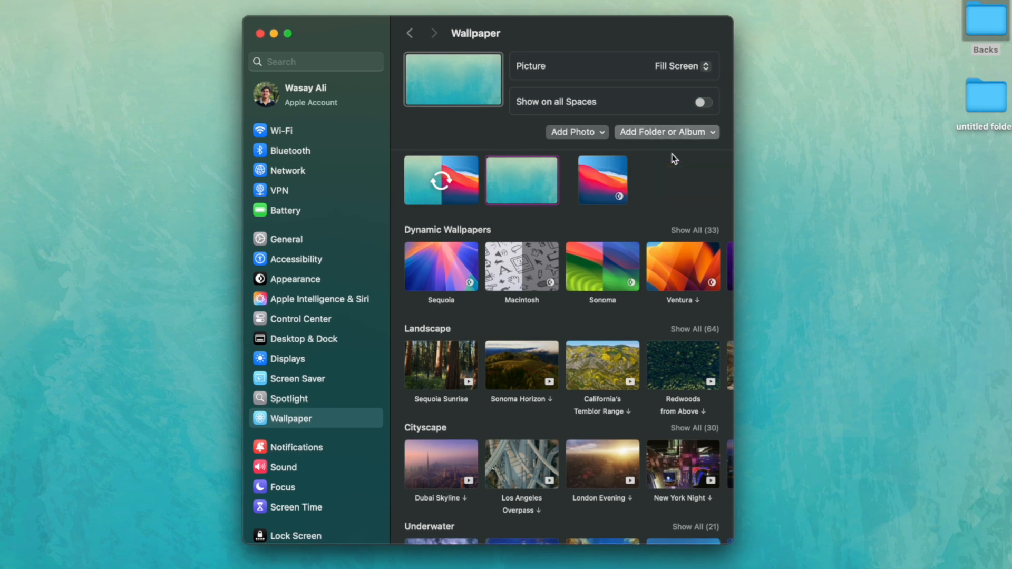
pyautogui.click(662, 132)
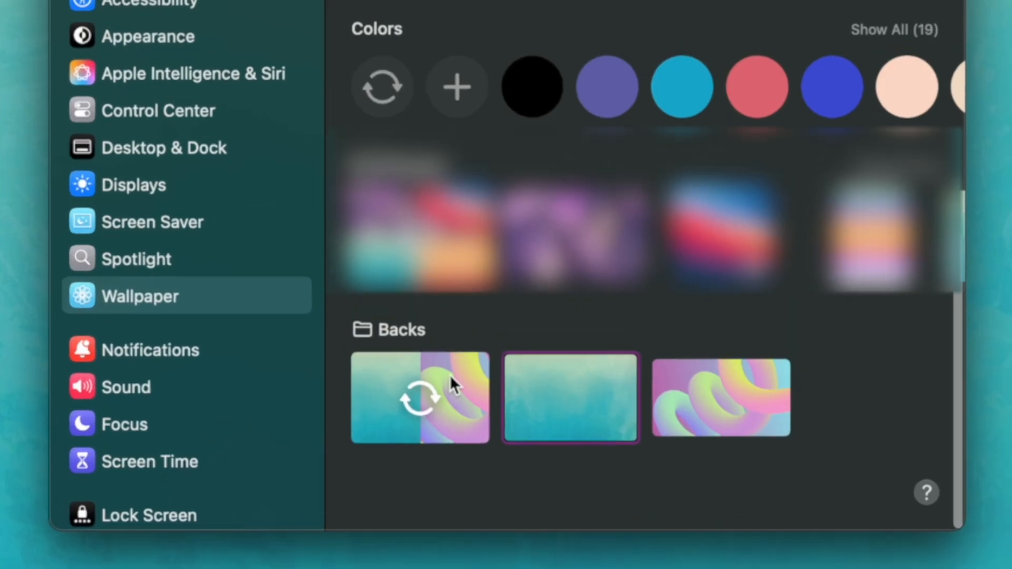
pyautogui.moveTo(394, 413)
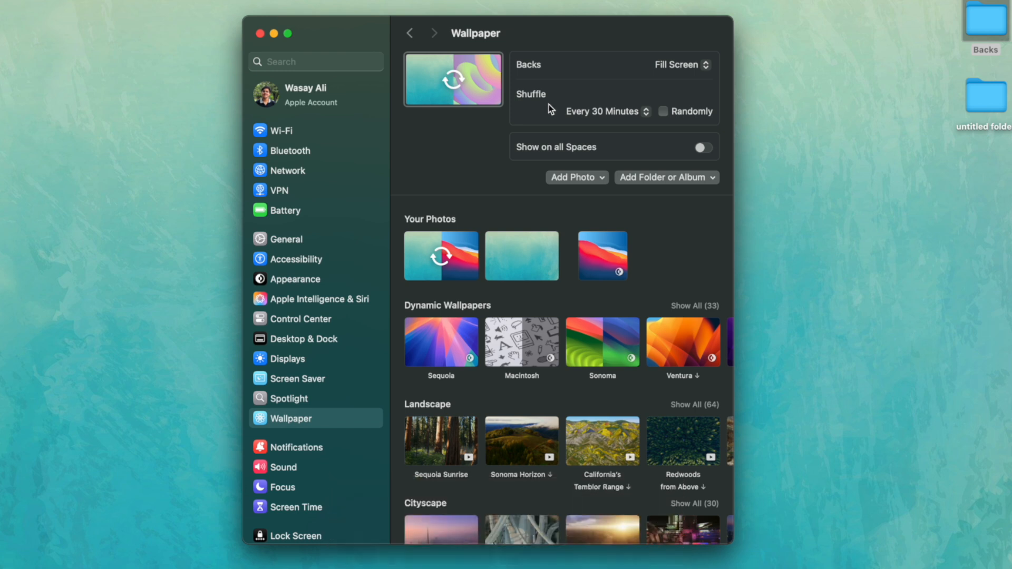
# Shuffle the Backs wallpaper Every Minute in Random order, then close System Settings.
pyautogui.click(604, 110)
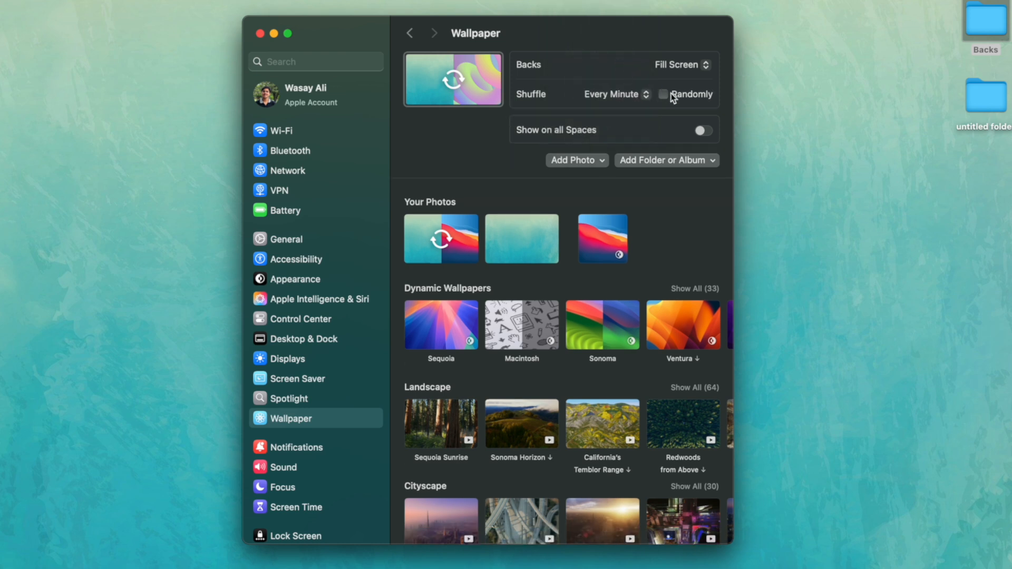
pyautogui.click(663, 94)
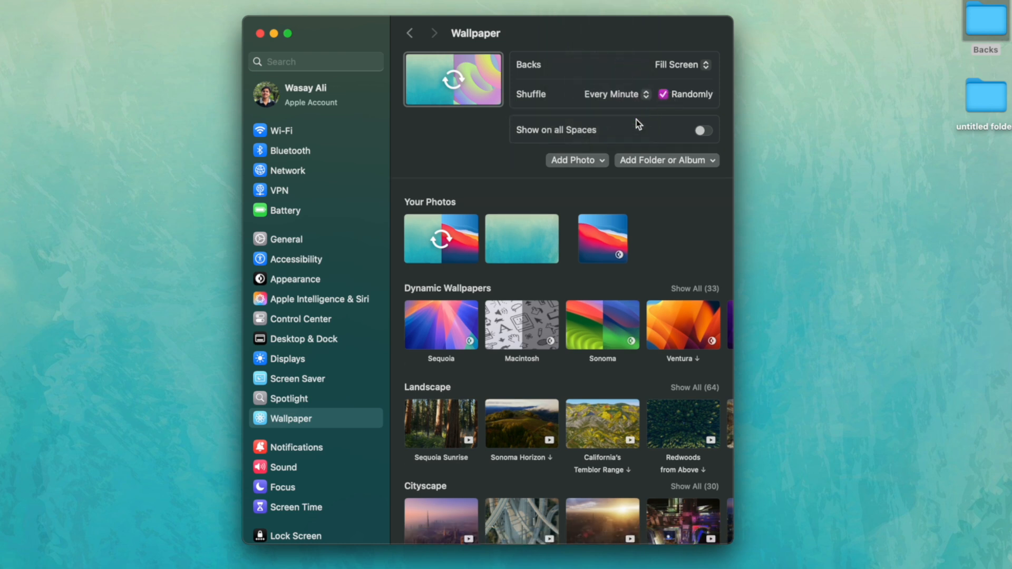
pyautogui.moveTo(292, 51)
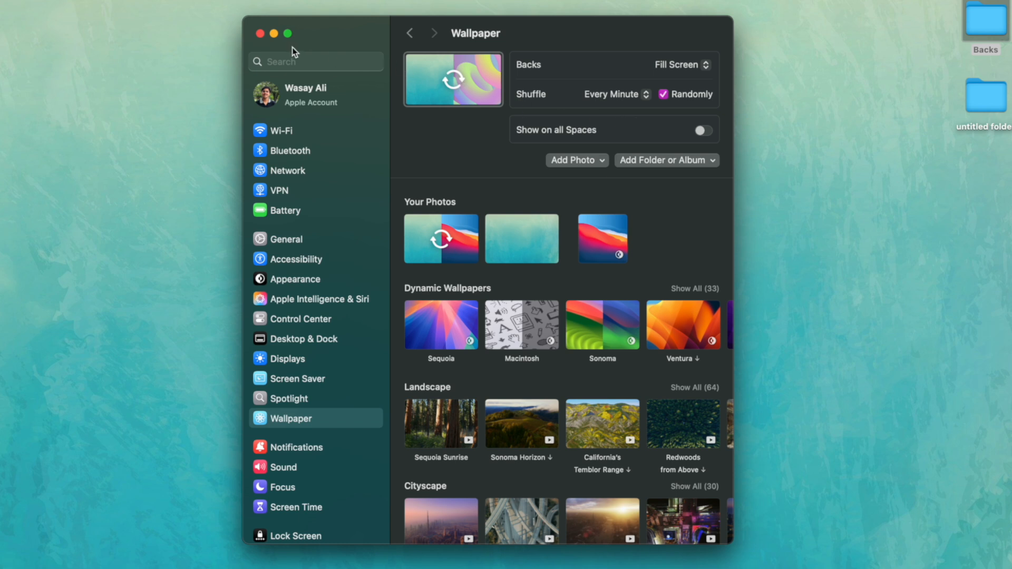
pyautogui.click(261, 34)
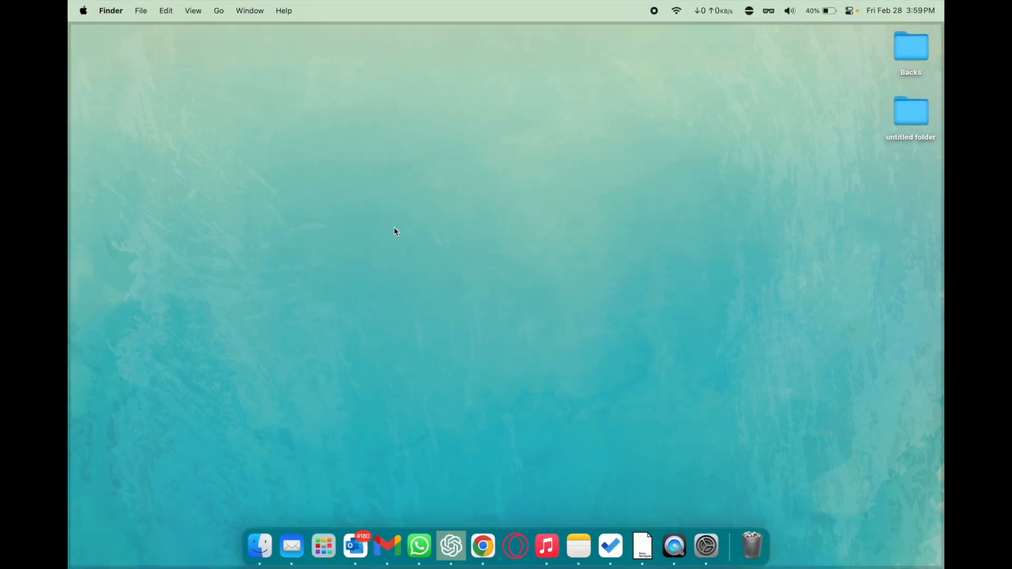